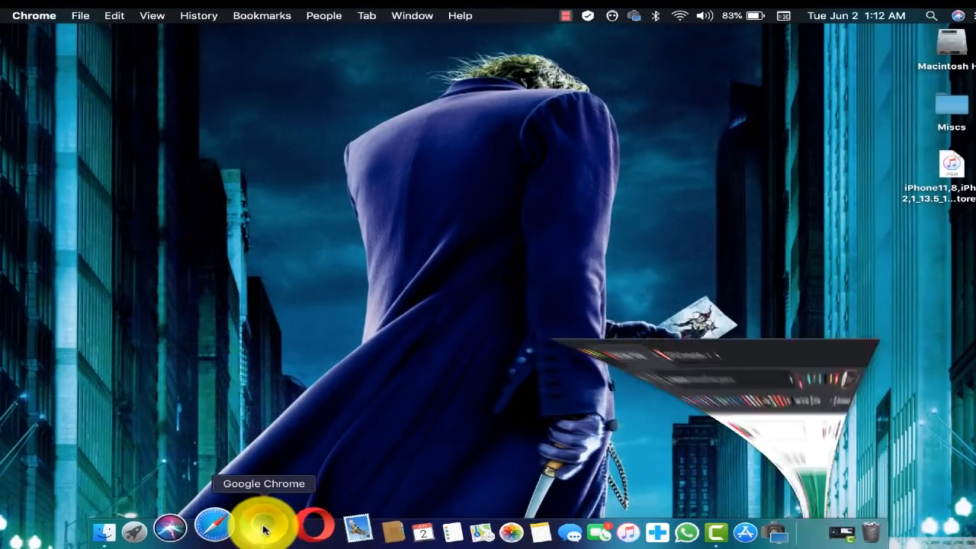
# - Switch to Chrome and scroll down the Tenorshare ReiBoot for Mac product page
pyautogui.click(263, 532)
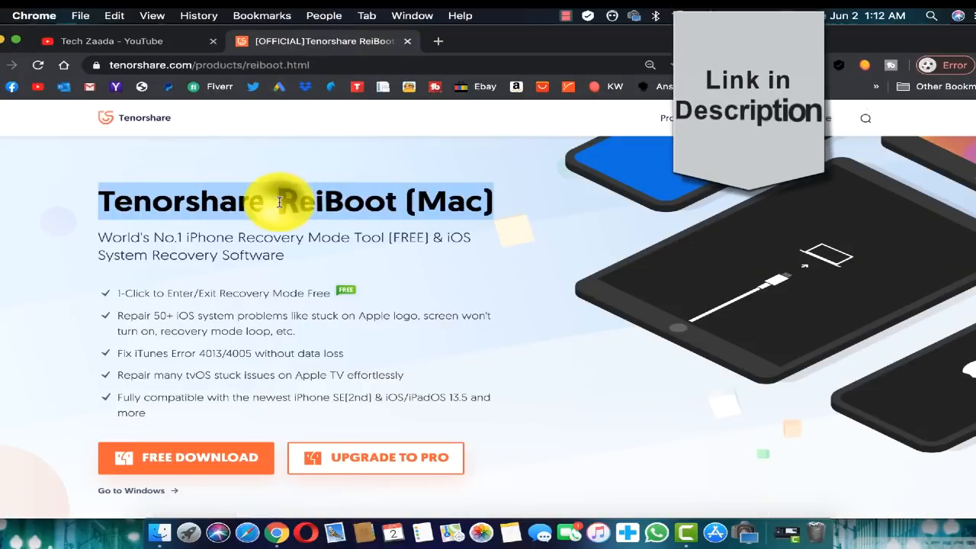
pyautogui.moveTo(244, 295)
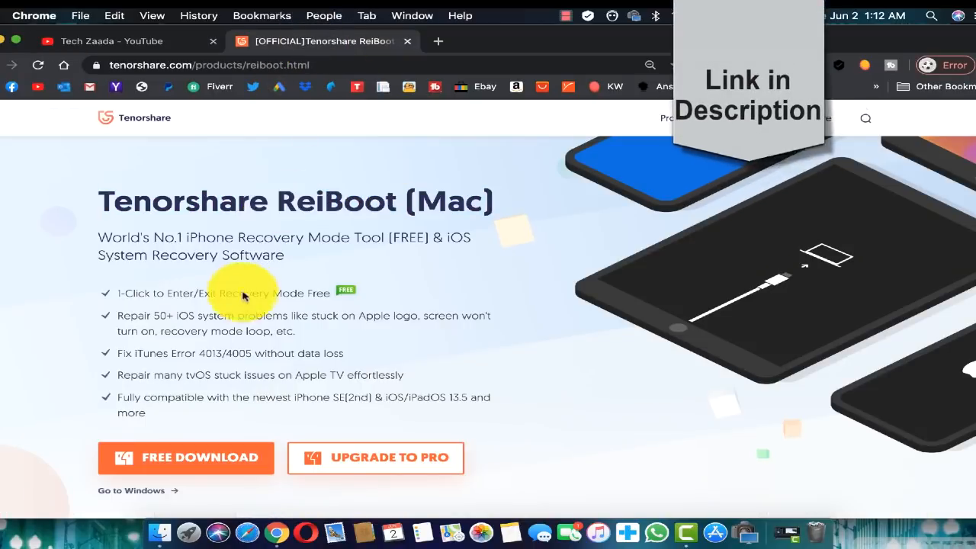
pyautogui.scroll(-3)
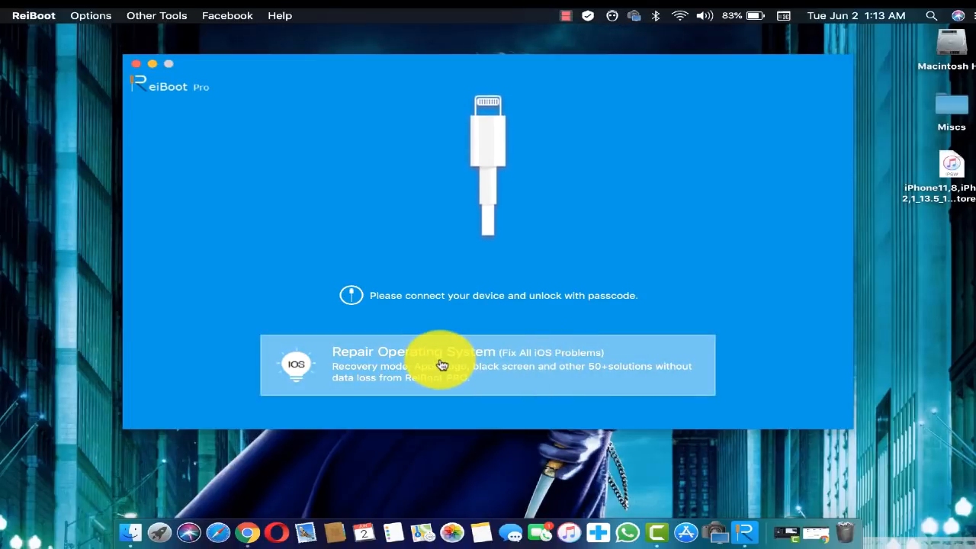
# - Start Repair Operating System with Fix Now and view recovery-mode steps for Other iPhones and iPhone 8+
pyautogui.click(441, 364)
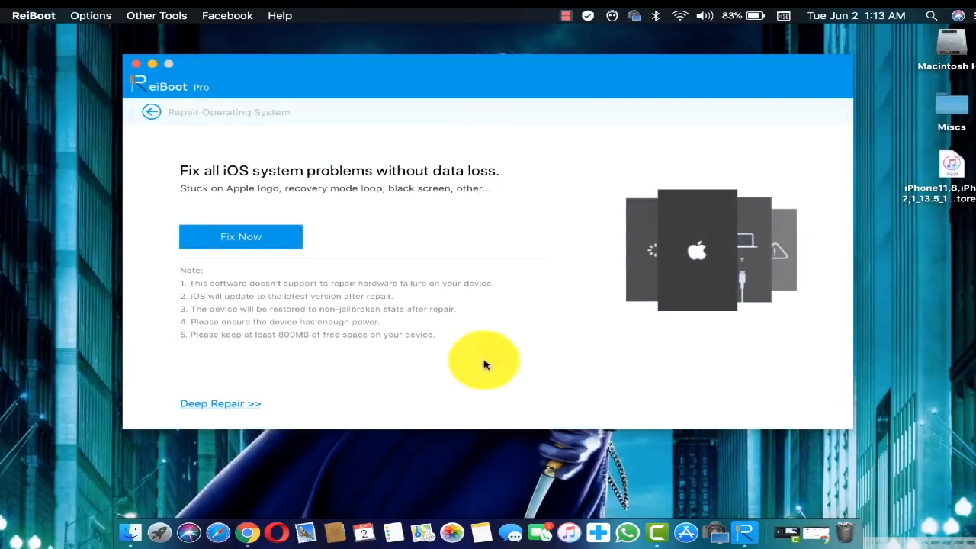
pyautogui.click(241, 236)
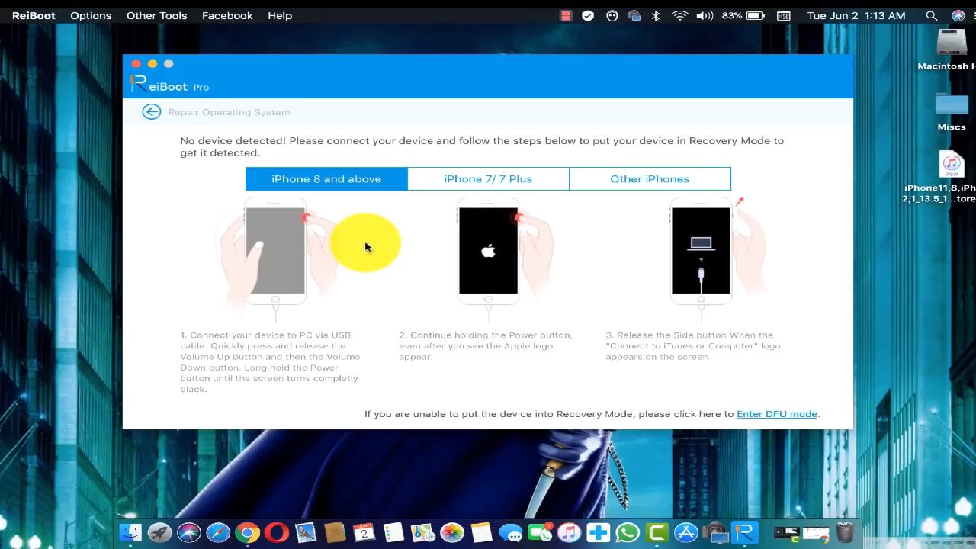
pyautogui.click(488, 179)
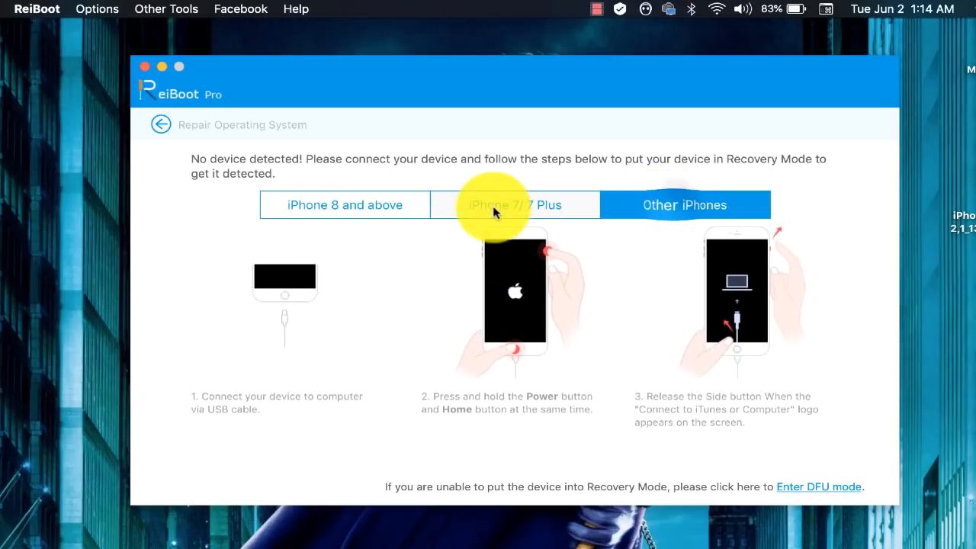
pyautogui.click(344, 204)
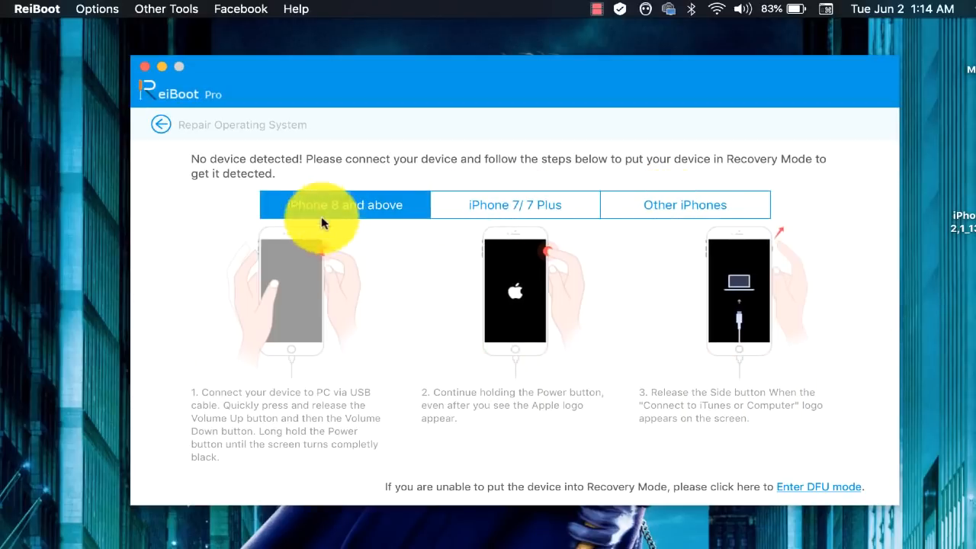
pyautogui.moveTo(288, 318)
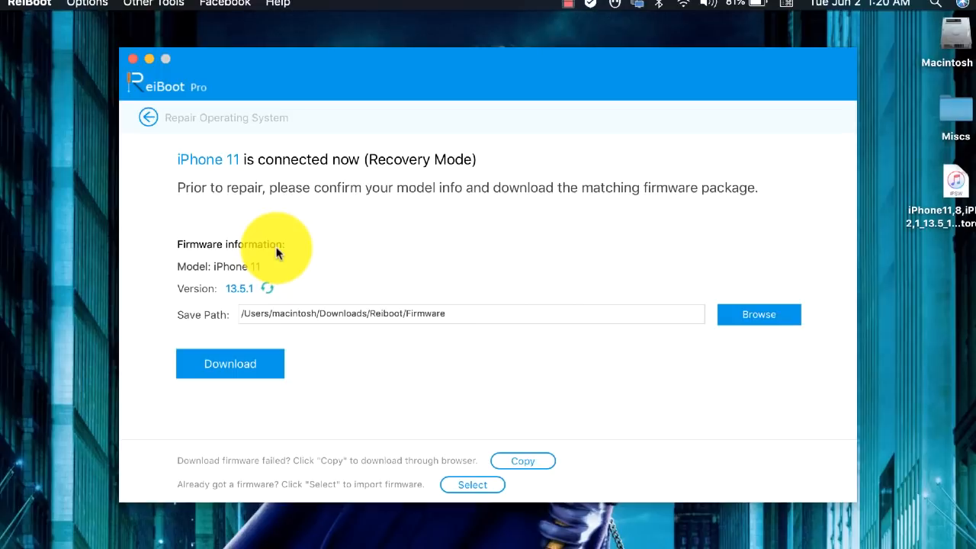
pyautogui.moveTo(234, 298)
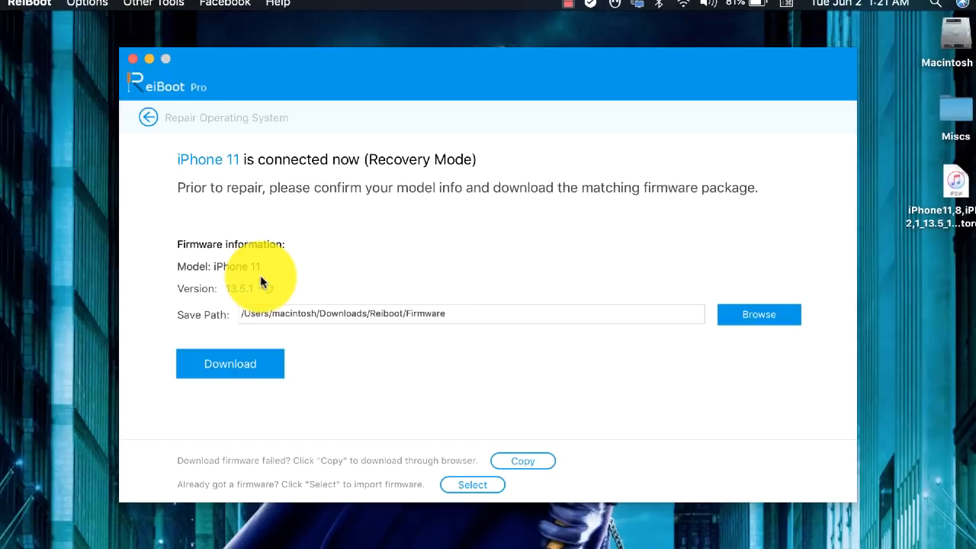
# - Download the 4.40 GB iOS 13.5.1 firmware package for the iPhone 11
pyautogui.click(229, 364)
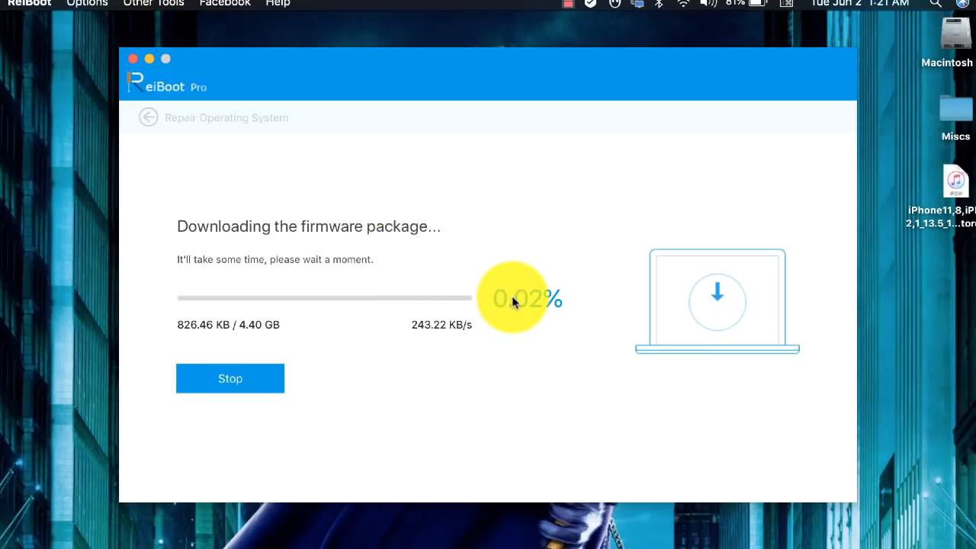
# - Stop the iOS 13.5.1 firmware download and confirm in the dialog
pyautogui.click(229, 378)
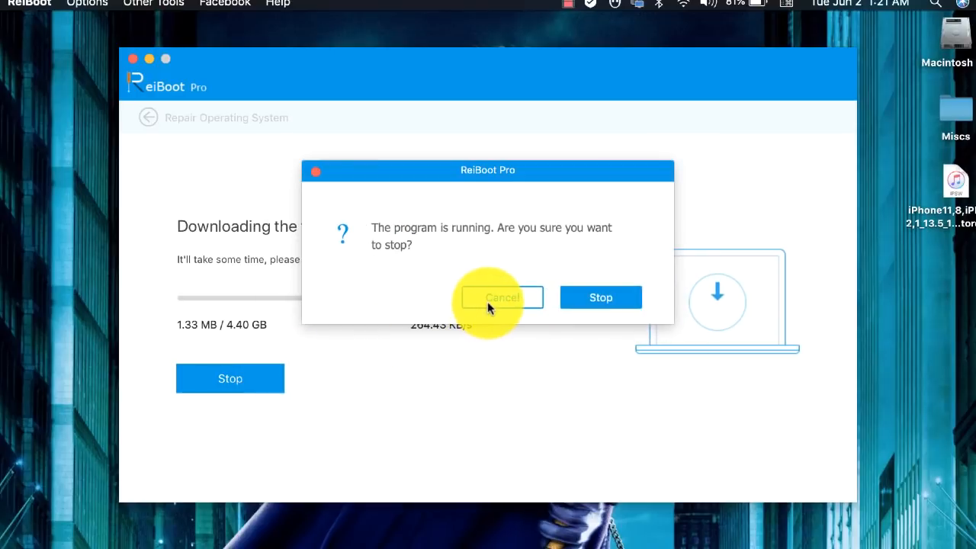
pyautogui.click(600, 298)
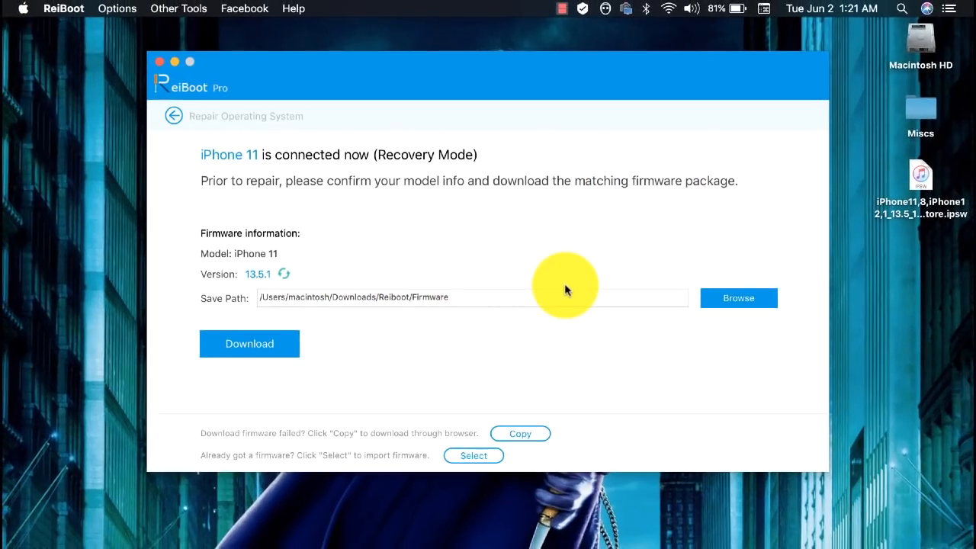
pyautogui.moveTo(383, 434)
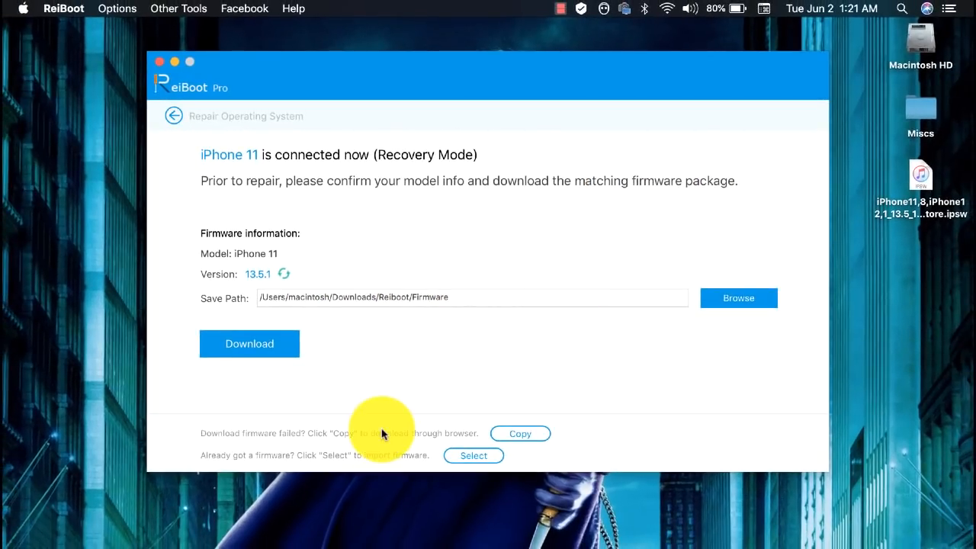
pyautogui.moveTo(425, 427)
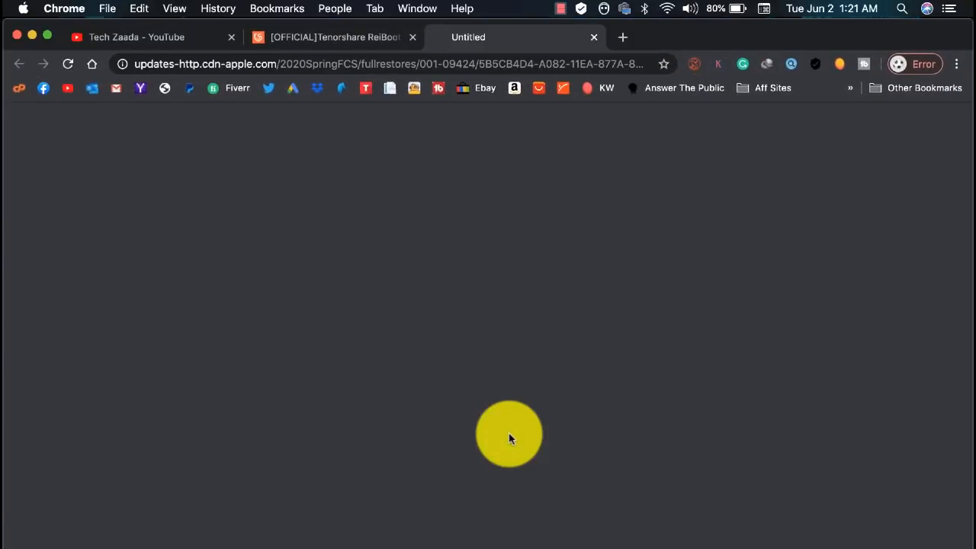
# - Close the blank Untitled tab, then import the Desktop IPSW file into ReiBoot to start repairing
pyautogui.click(594, 37)
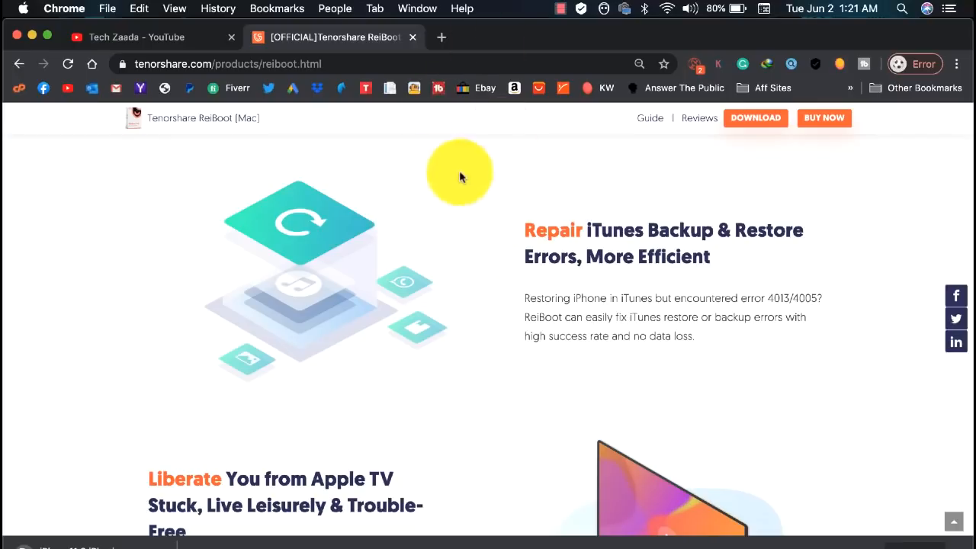
pyautogui.moveTo(135, 520)
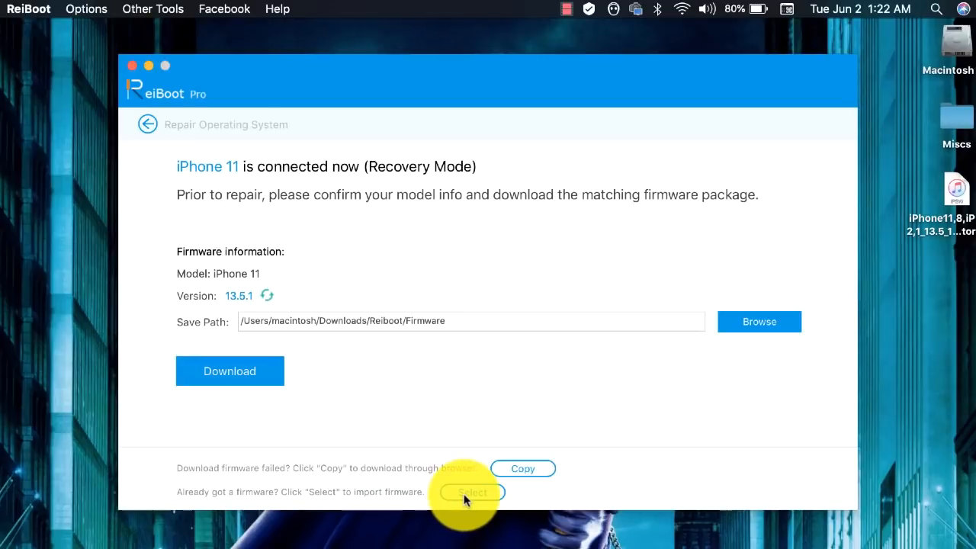
pyautogui.click(471, 492)
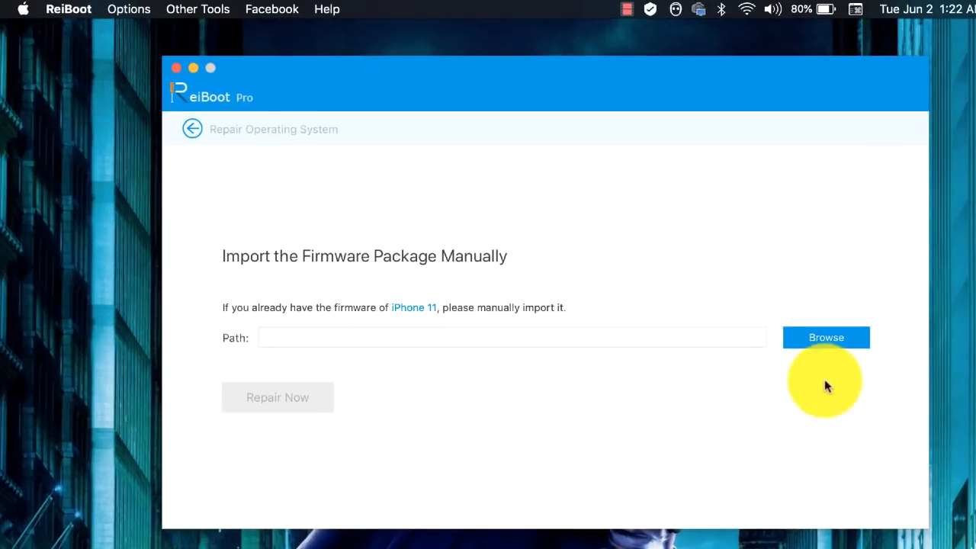
pyautogui.click(825, 337)
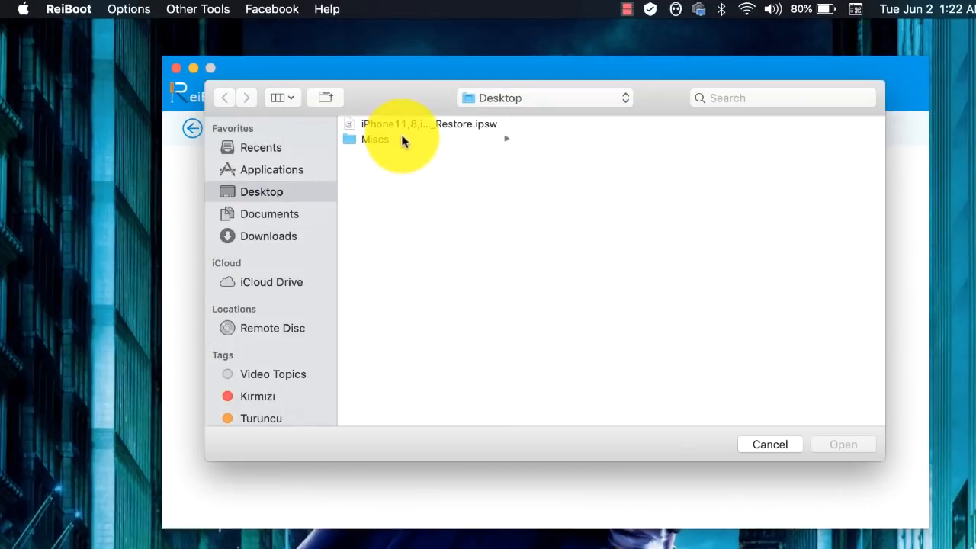
pyautogui.click(425, 123)
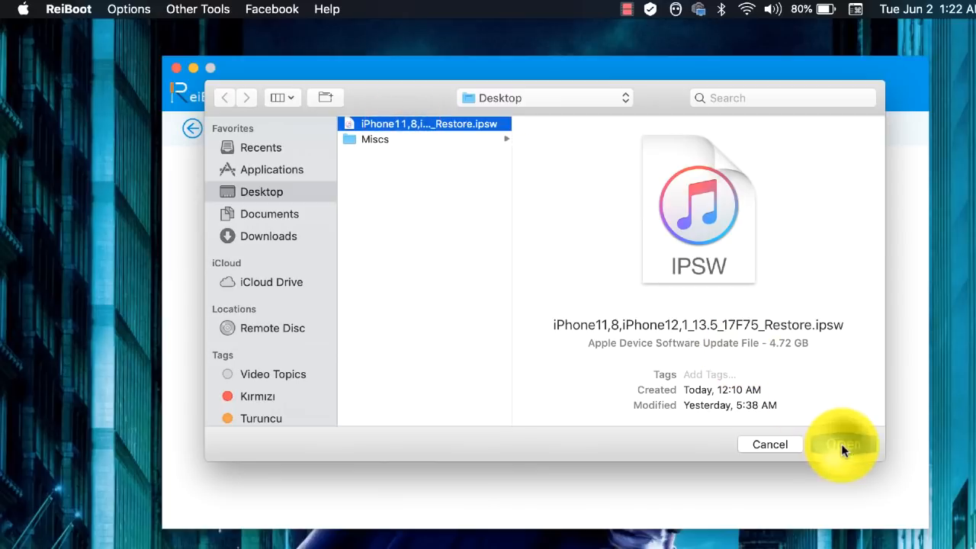
pyautogui.click(842, 444)
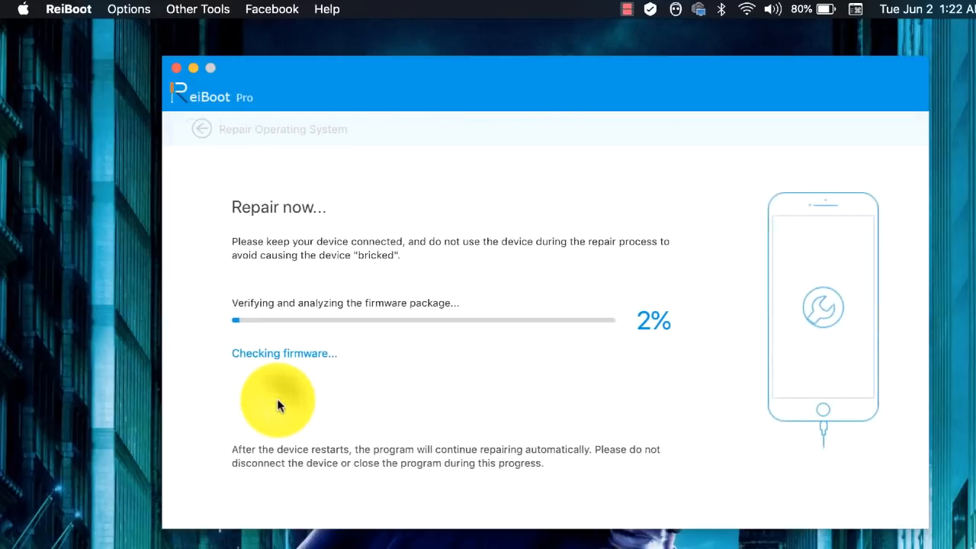
pyautogui.moveTo(384, 341)
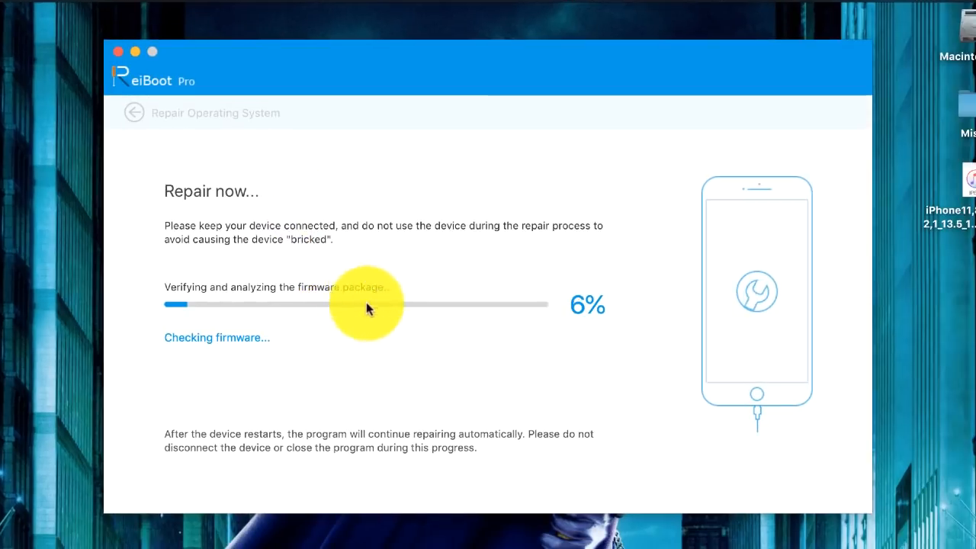
pyautogui.moveTo(398, 265)
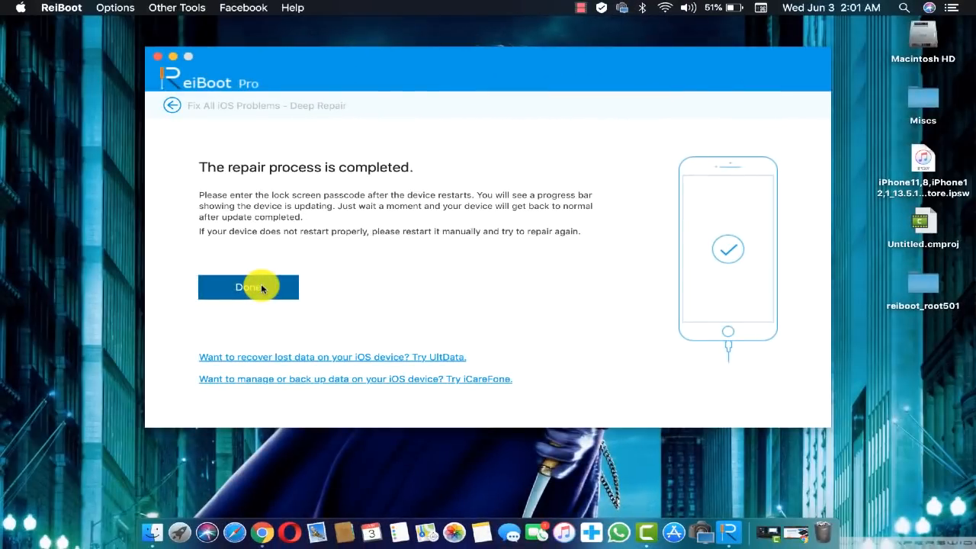
# - Dismiss the iPhone 11 repair completed screen with Done
pyautogui.click(248, 287)
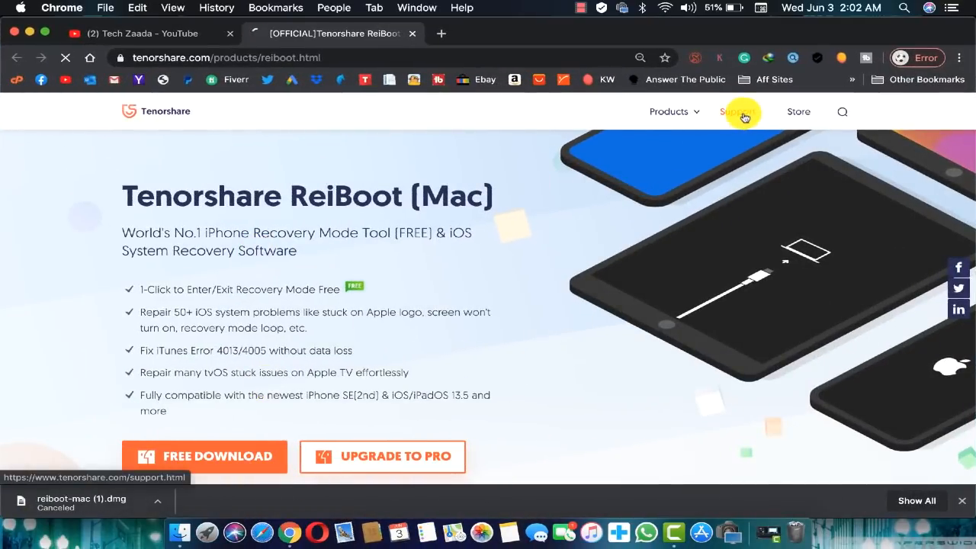
# - Go to Tenorshare Support and open Submit an Online Form under Contact Us
pyautogui.click(741, 112)
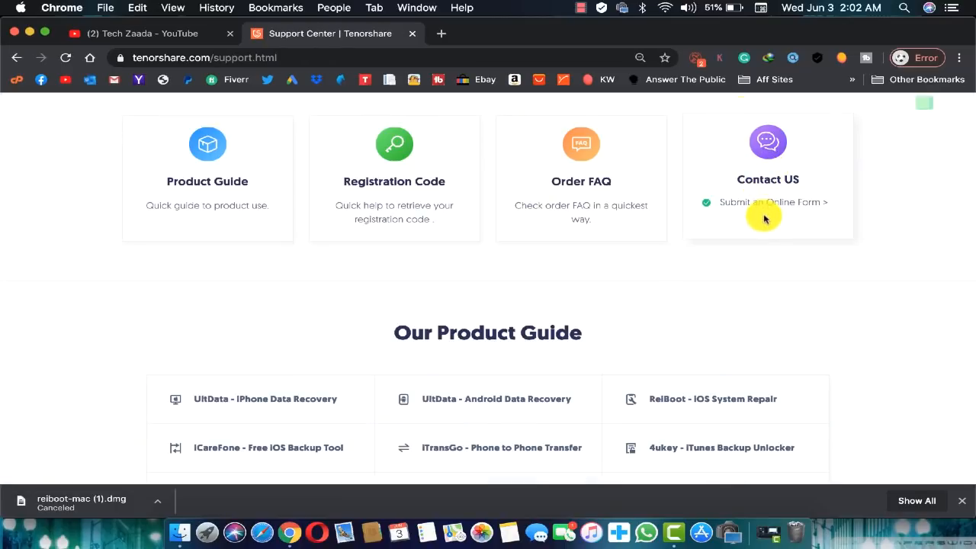
pyautogui.click(747, 202)
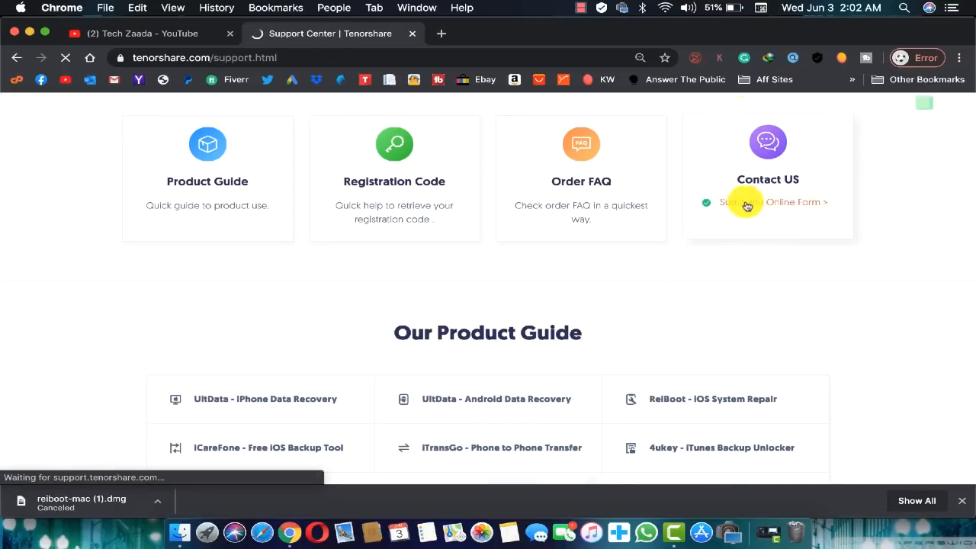